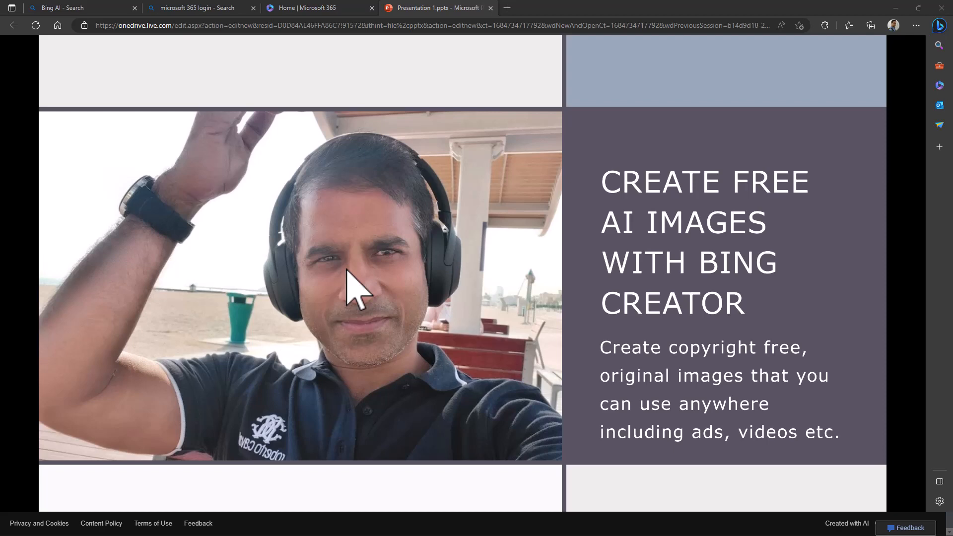
mouse_move(894, 410)
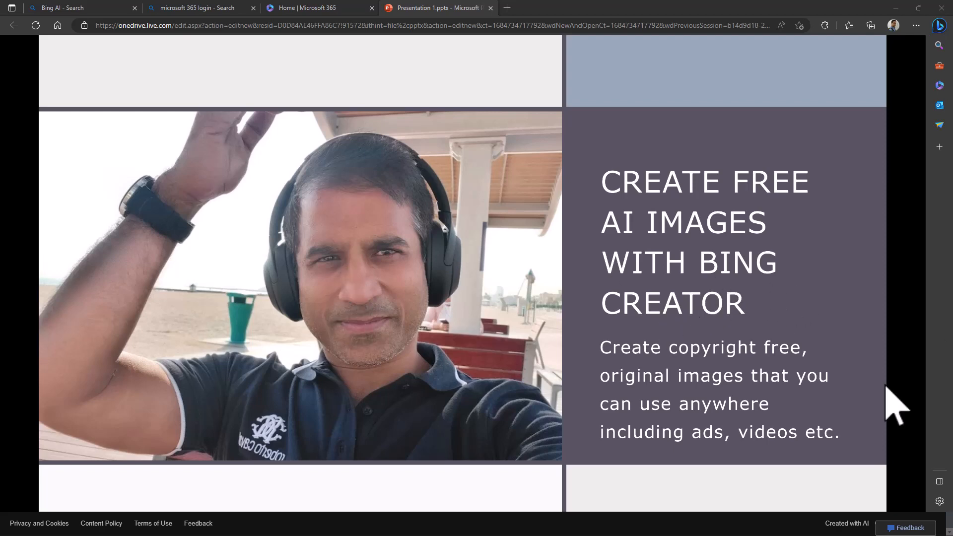
mouse_move(615, 371)
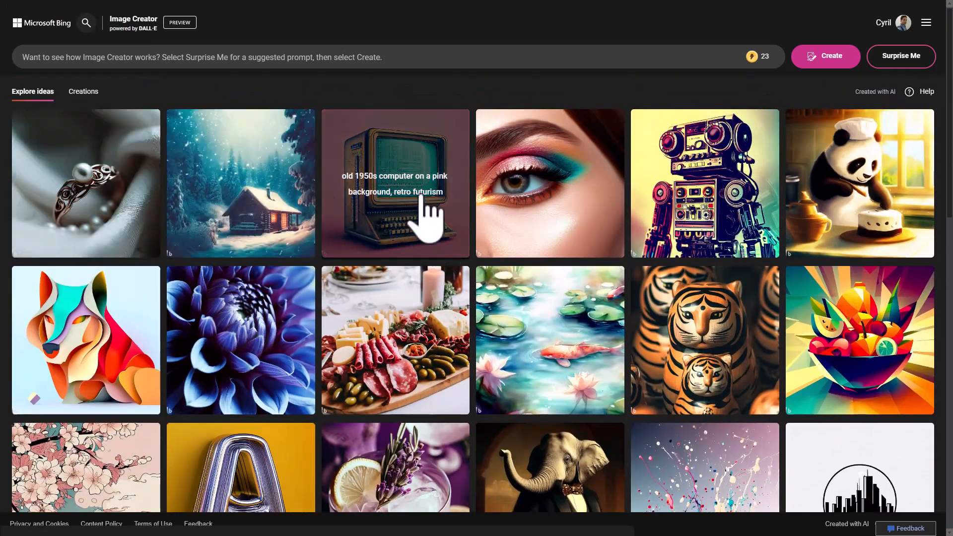
mouse_move(86, 183)
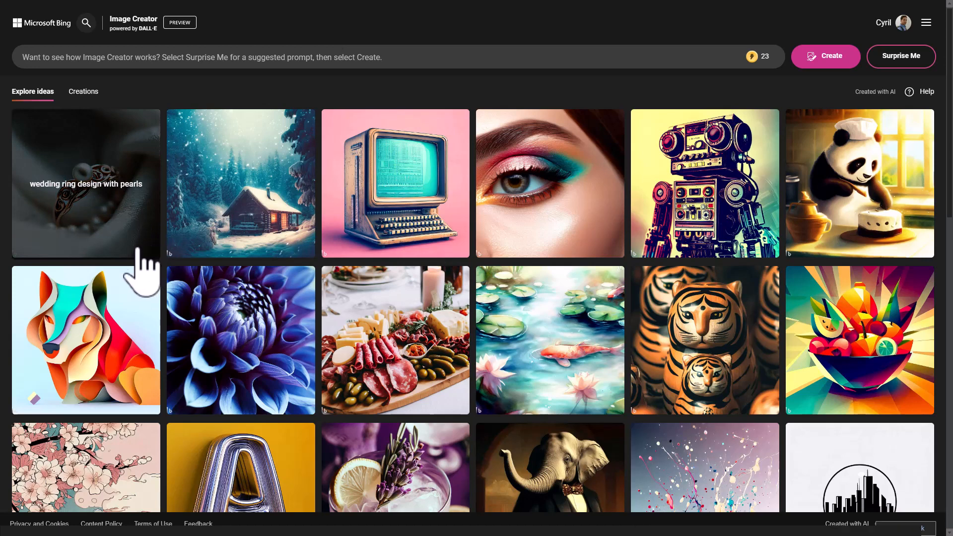
mouse_move(45, 214)
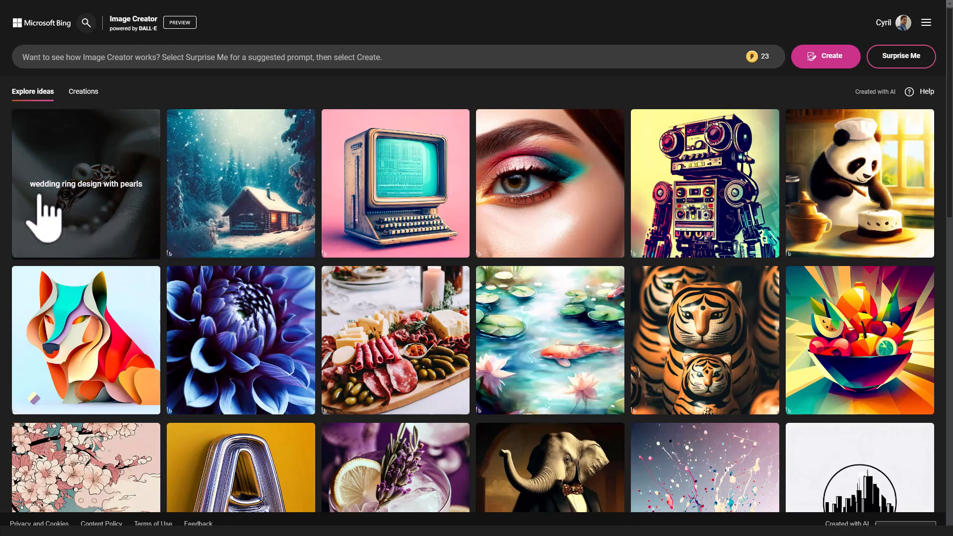
mouse_move(58, 216)
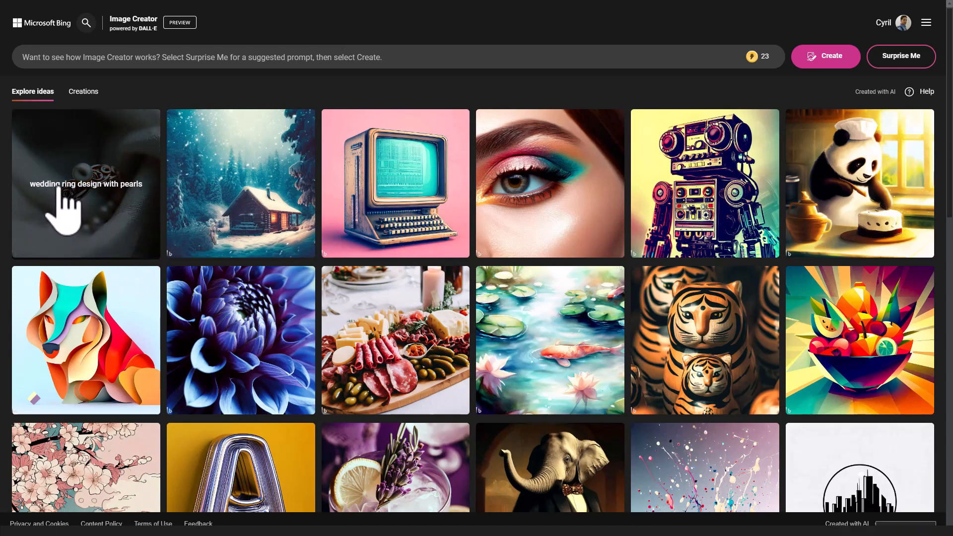
mouse_move(165, 219)
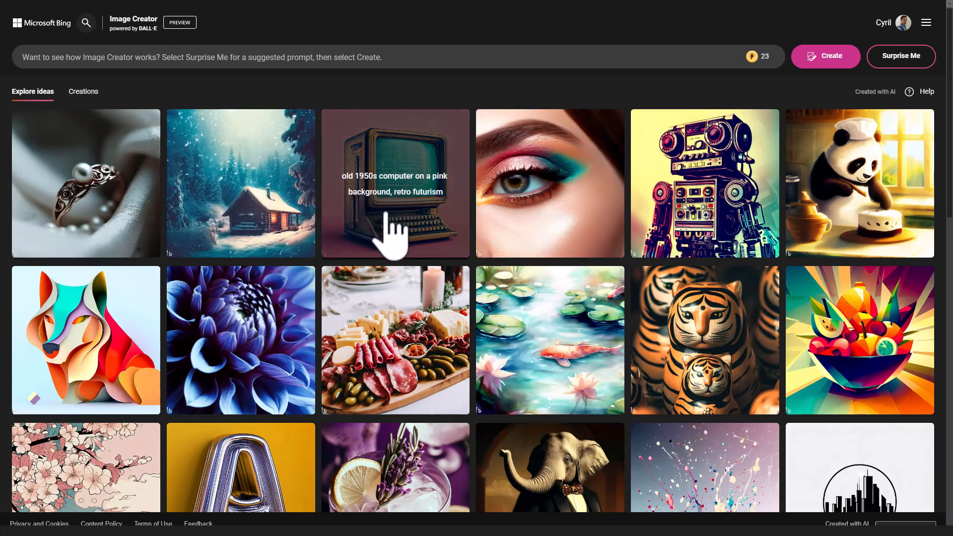
mouse_move(521, 255)
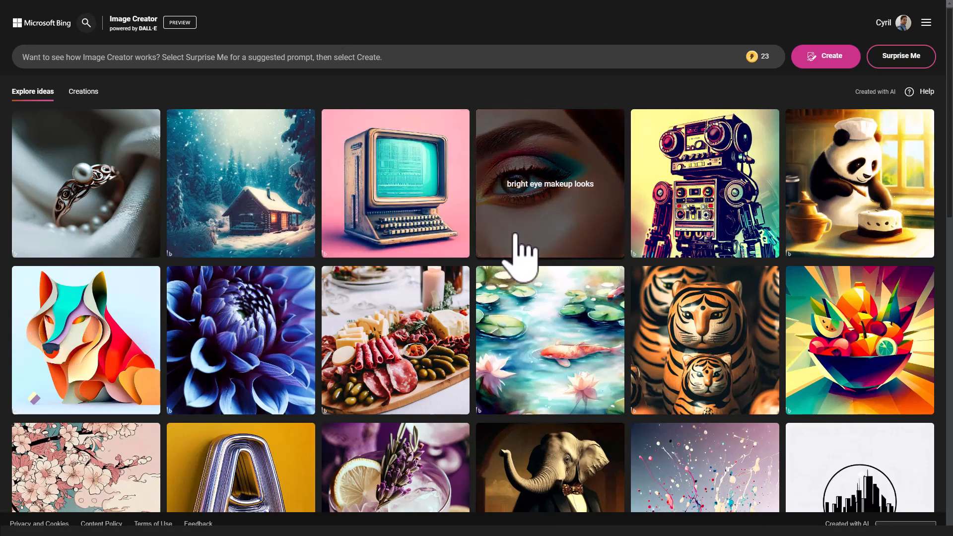
Enter the prompt of a bespectacled solo podcaster discussing business in his room, photorealistic, and create
scroll(down, 3)
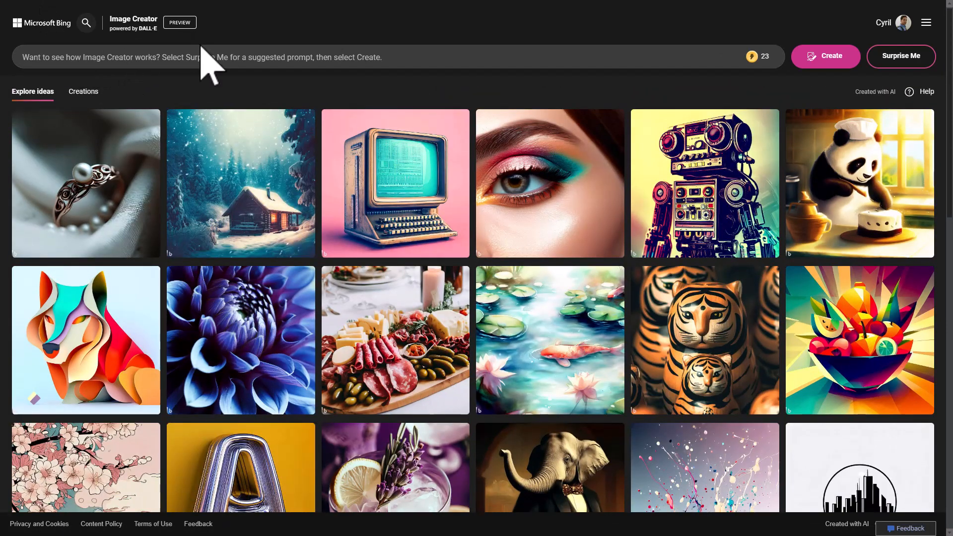
text(A s)
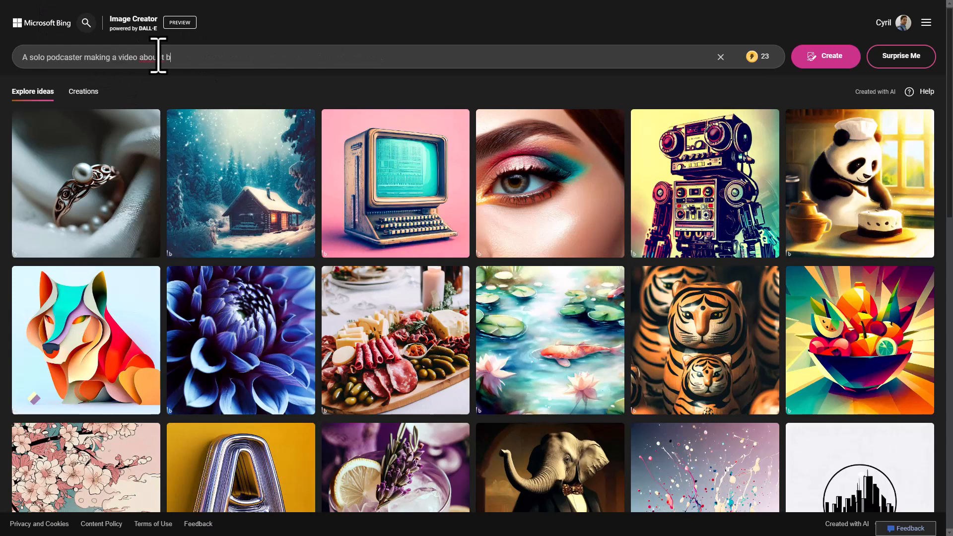
text(usiness. He's in his room talking to his audience on his microphone. He's wearing spectacles. The image is photorealistic.)
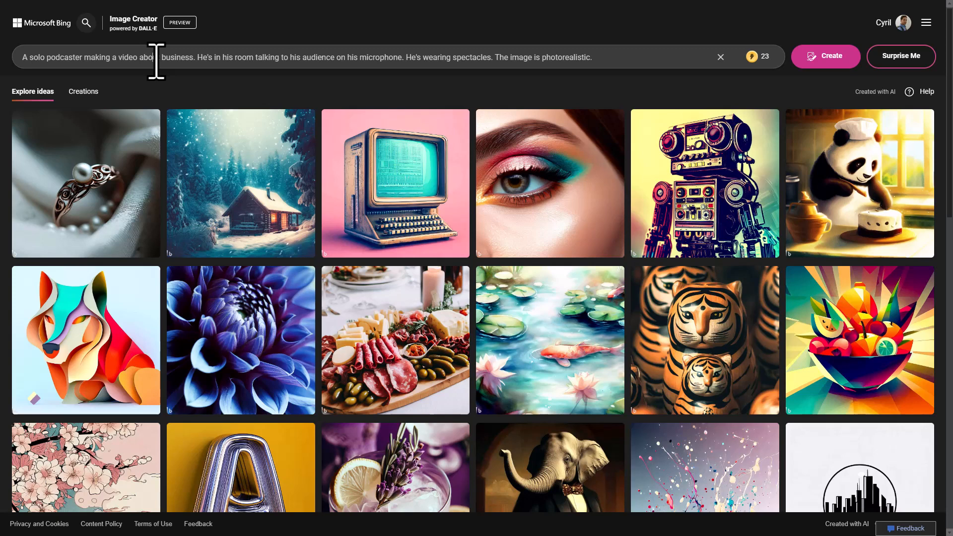
click(825, 56)
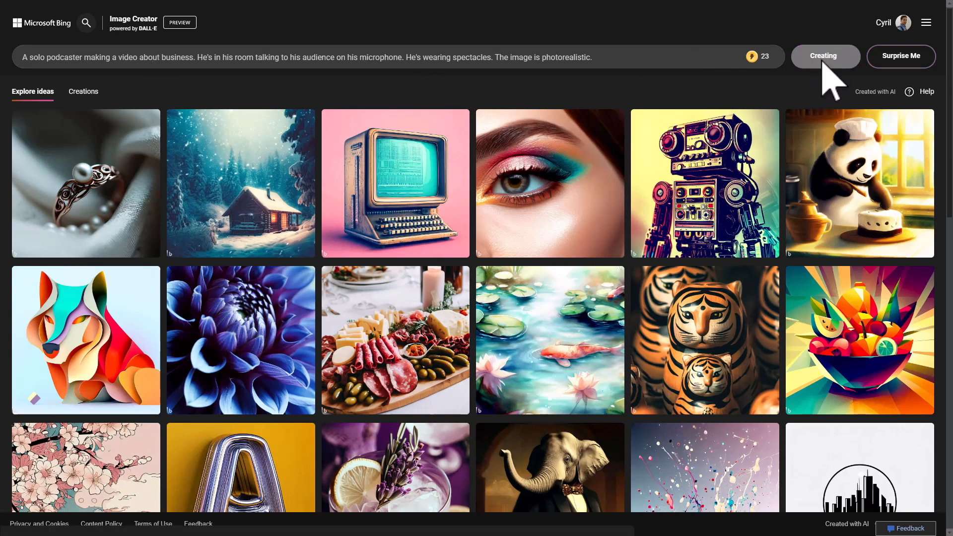
Wait for the four photorealistic images of the podcaster at a microphone to appear
click(823, 56)
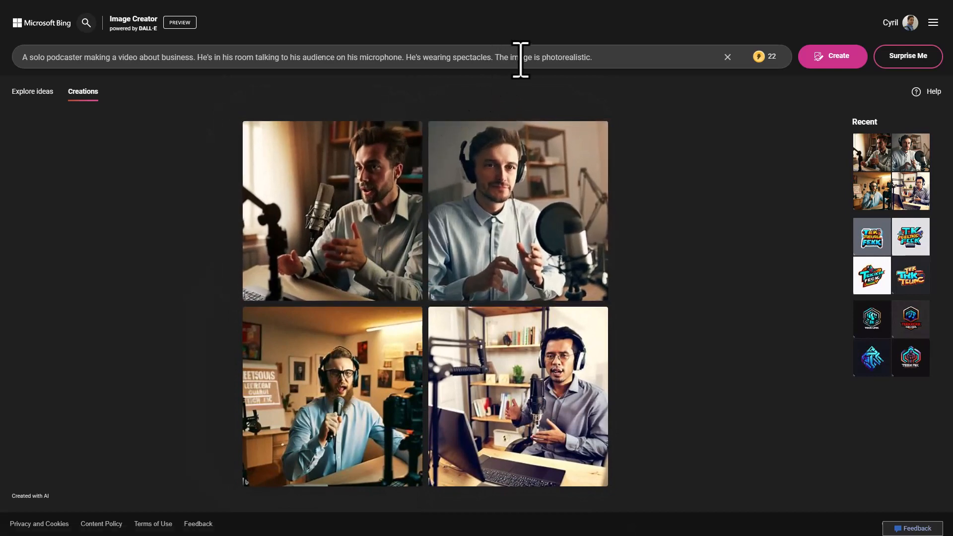
mouse_move(599, 98)
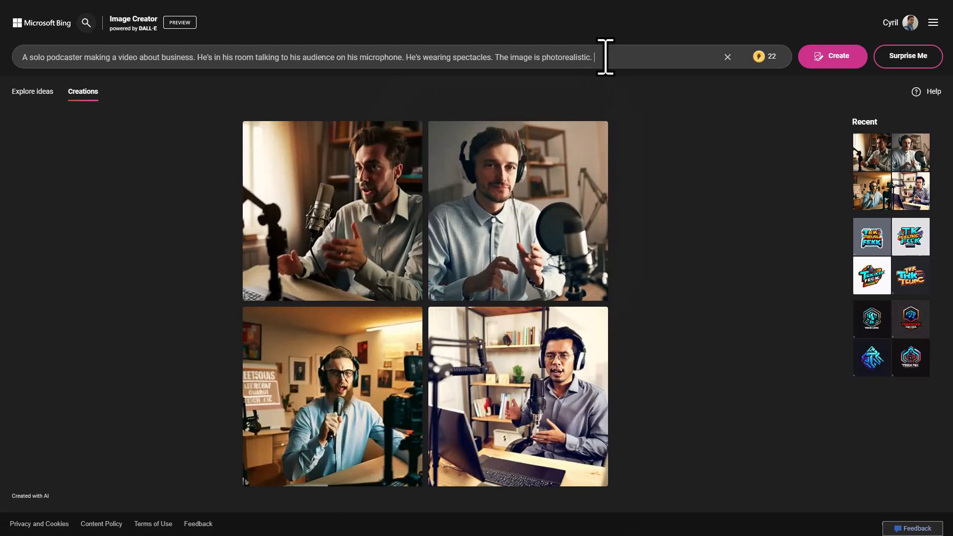
Append 'He's from India.' to the podcaster prompt and regenerate the images
text(He's)
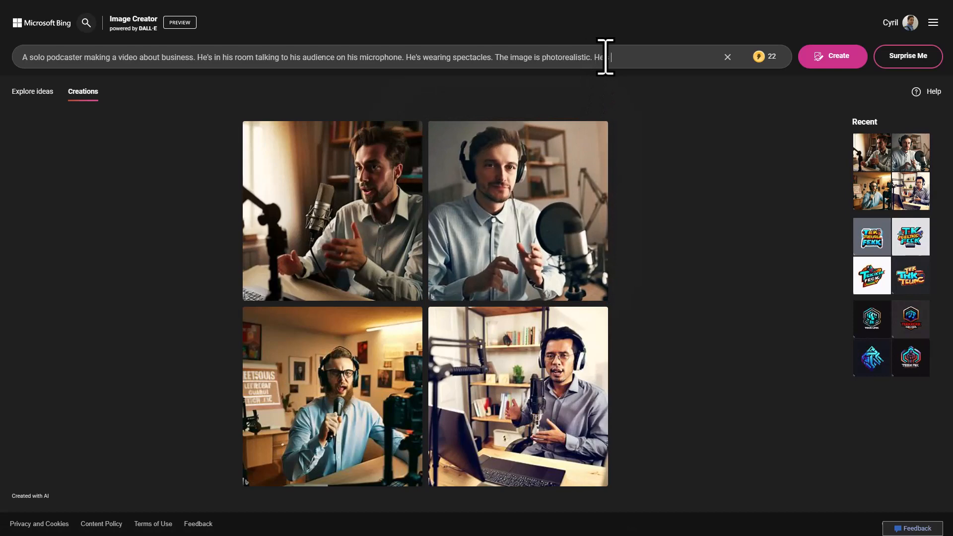
text(from Inida.)
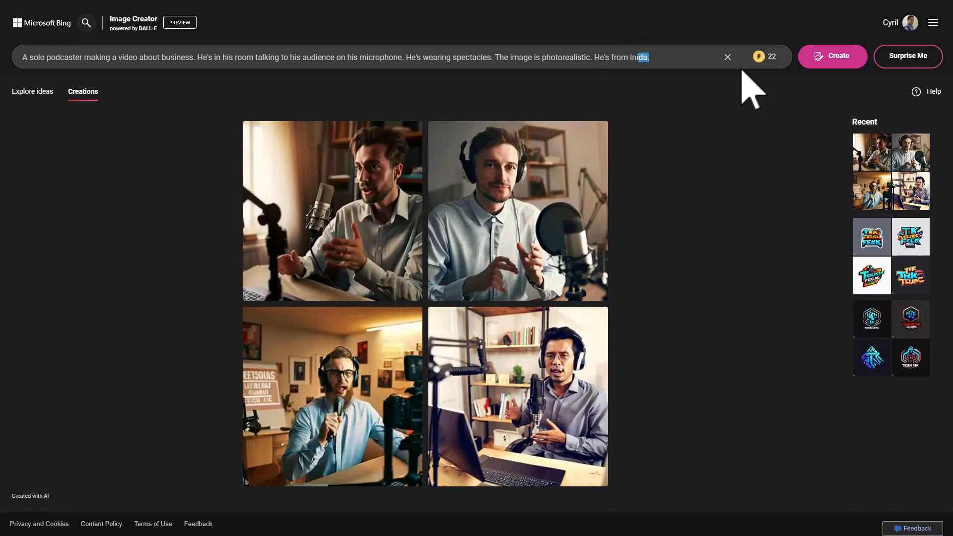
click(832, 56)
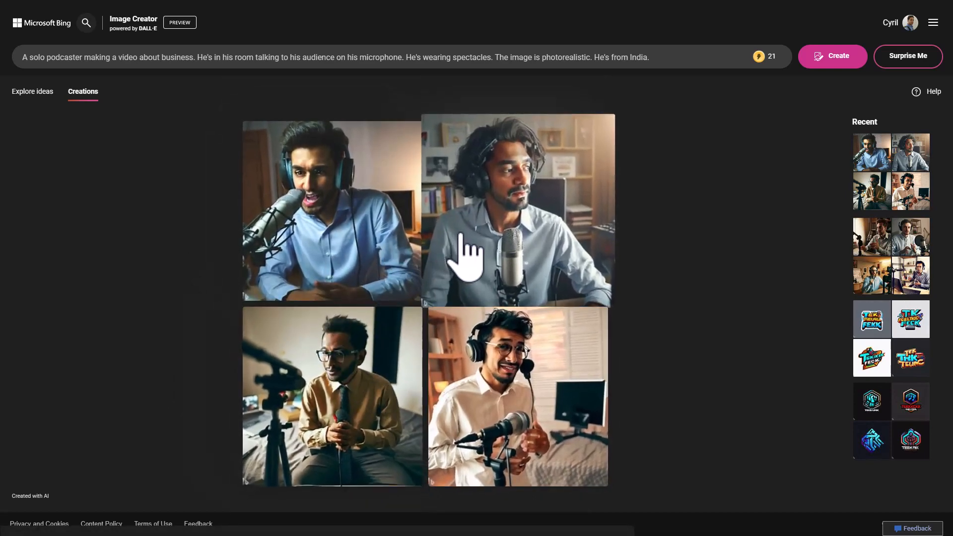
mouse_move(493, 231)
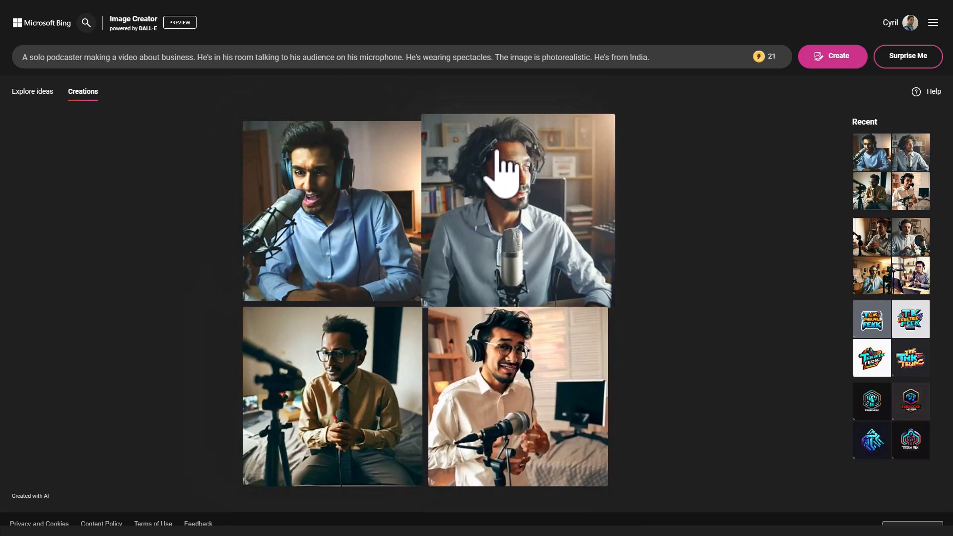
mouse_move(523, 176)
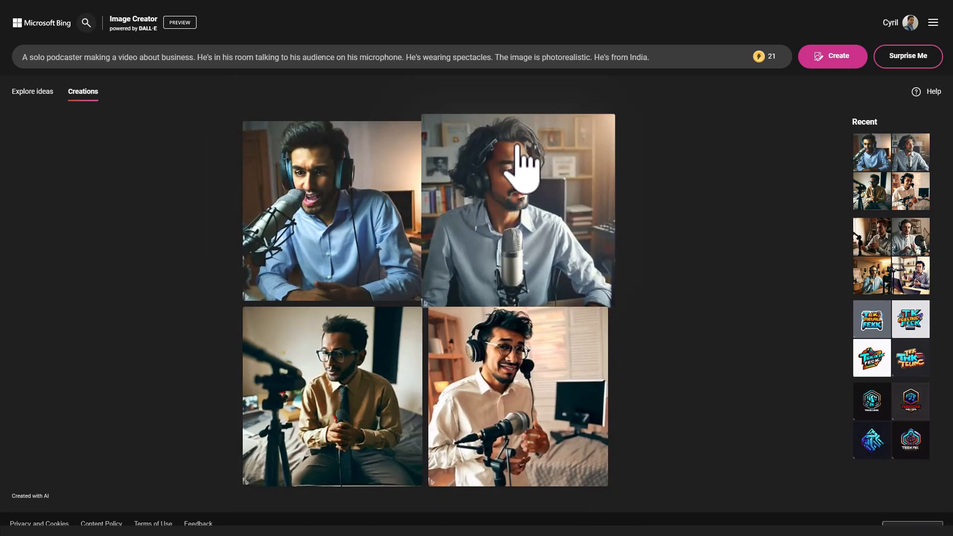
mouse_move(528, 233)
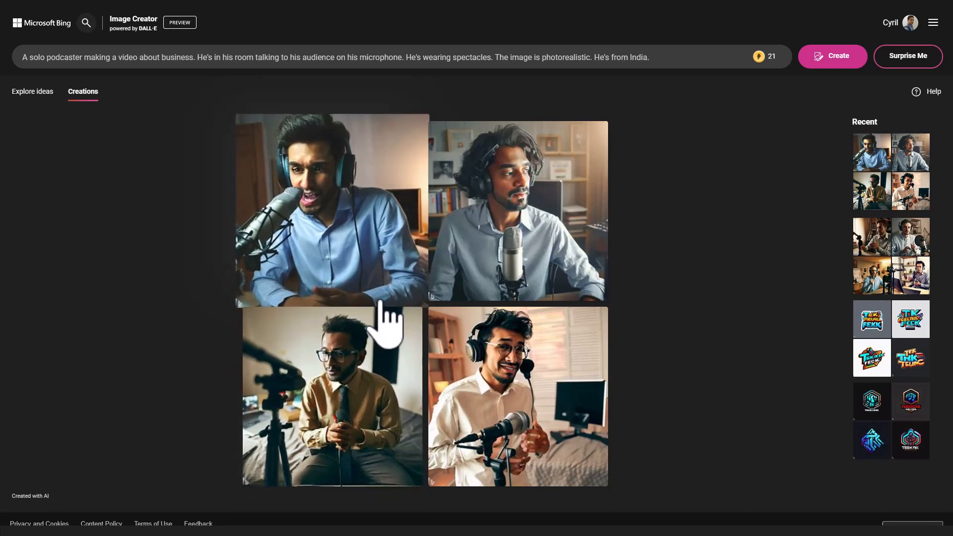
mouse_move(374, 322)
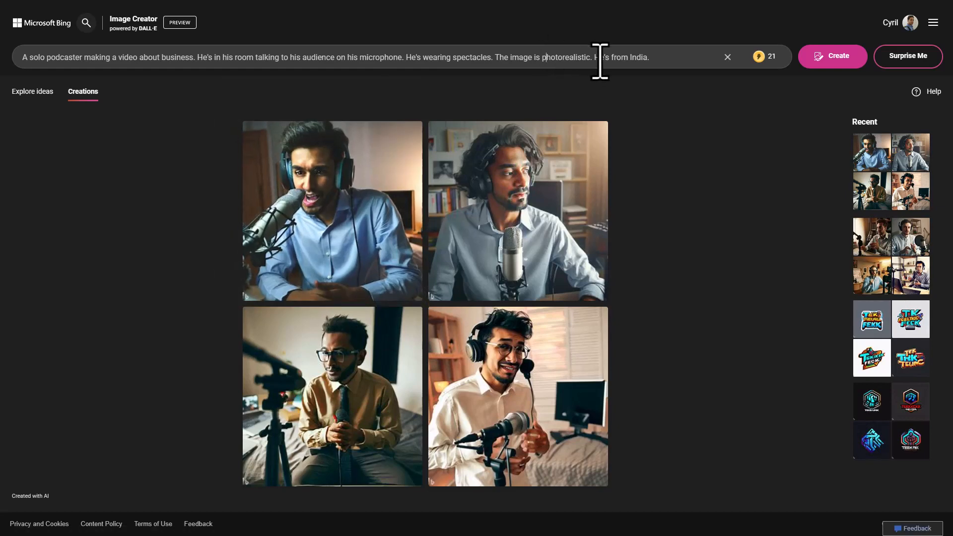
mouse_move(462, 304)
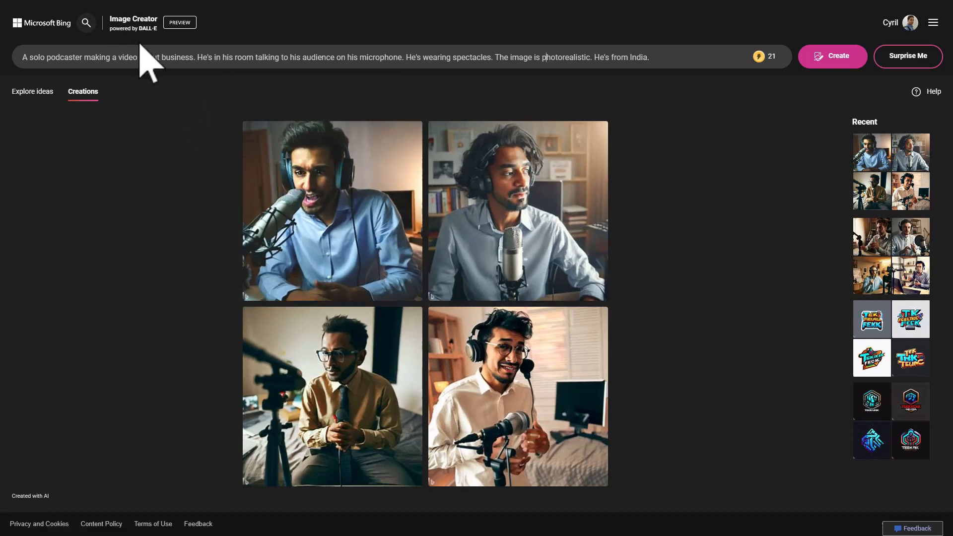
mouse_move(747, 103)
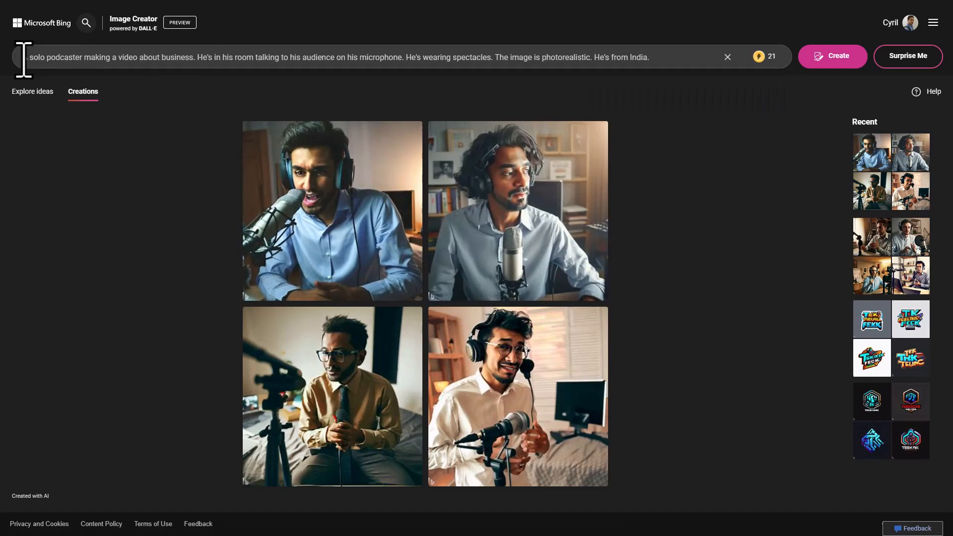
drag(33, 57, 647, 57)
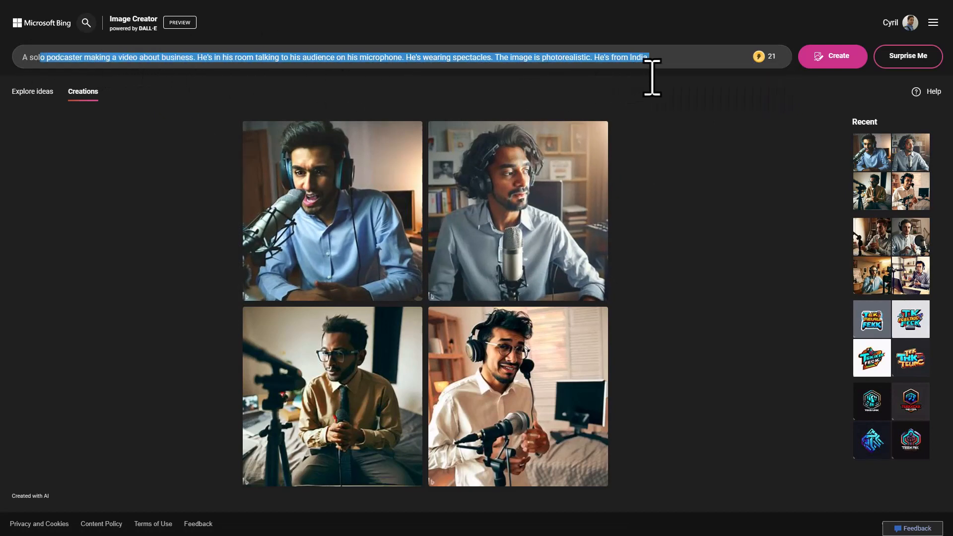
mouse_move(769, 98)
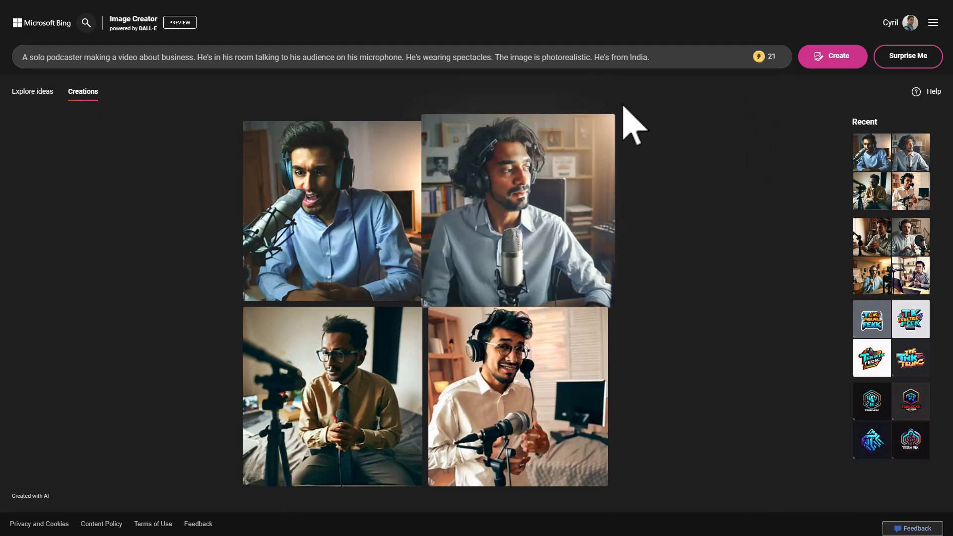
mouse_move(757, 113)
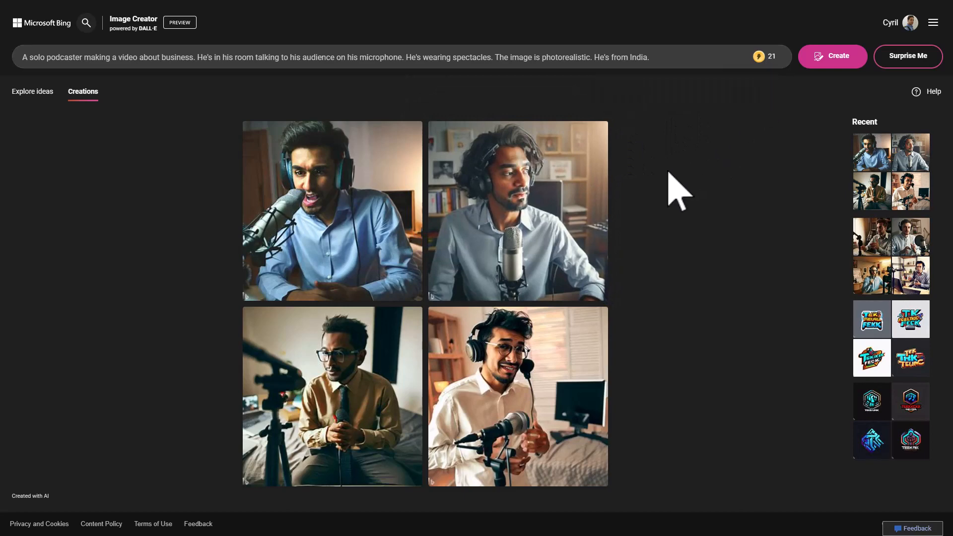
mouse_move(766, 56)
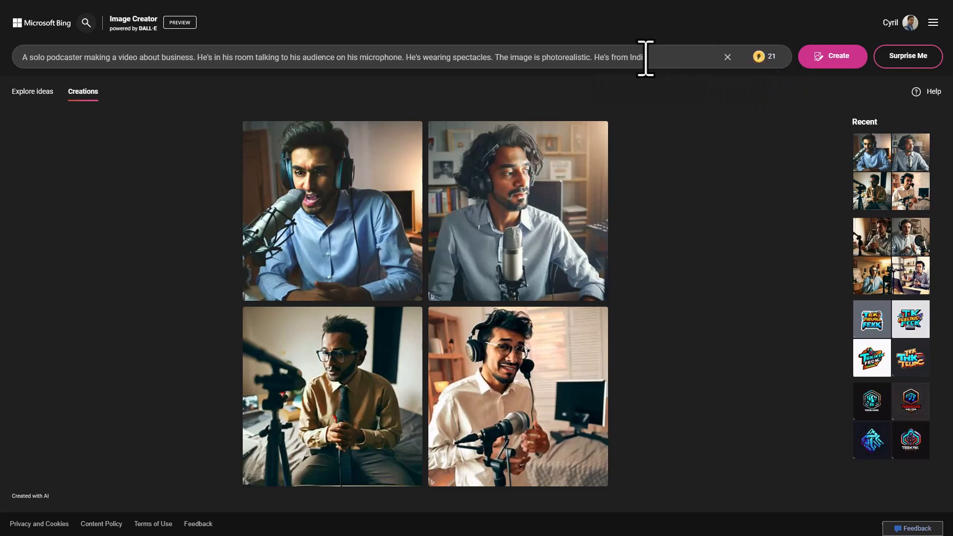
mouse_move(764, 56)
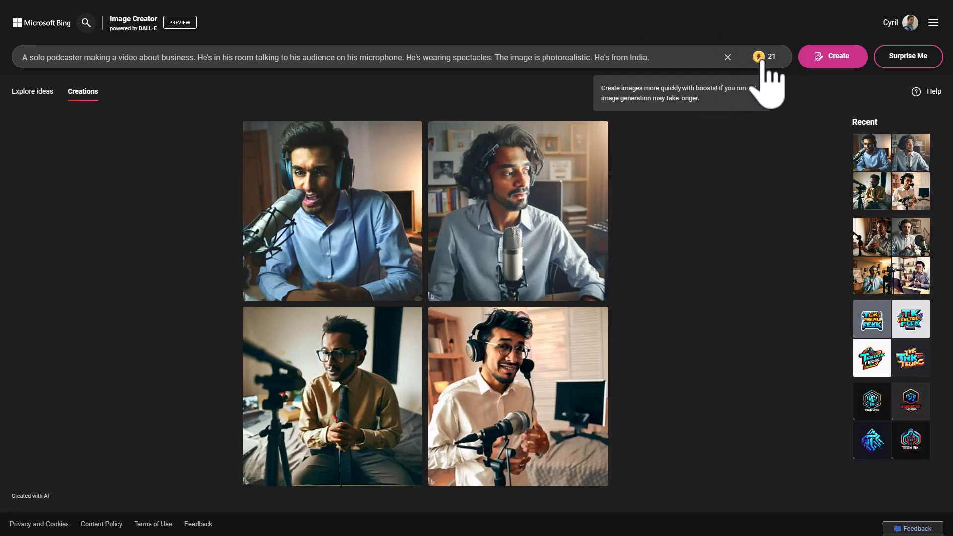
mouse_move(740, 178)
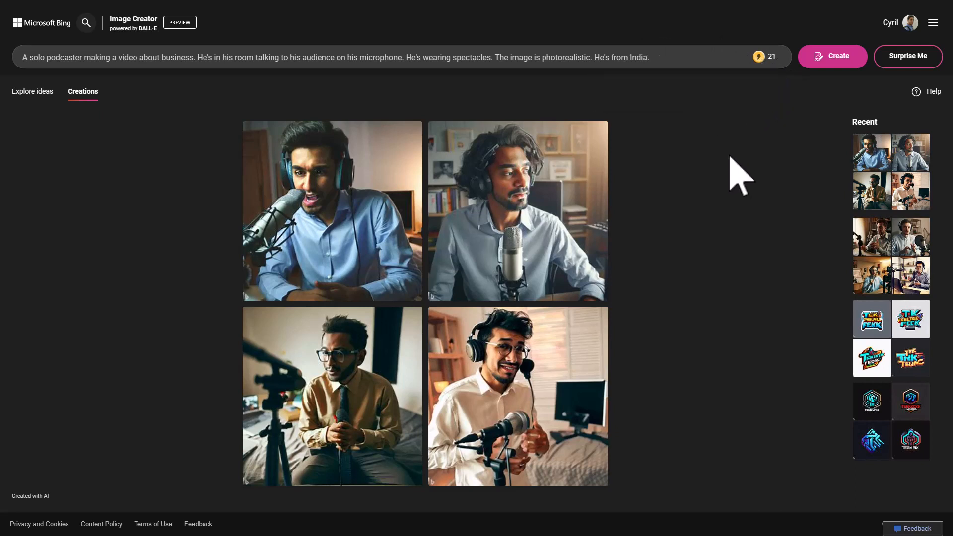
drag(291, 57, 563, 56)
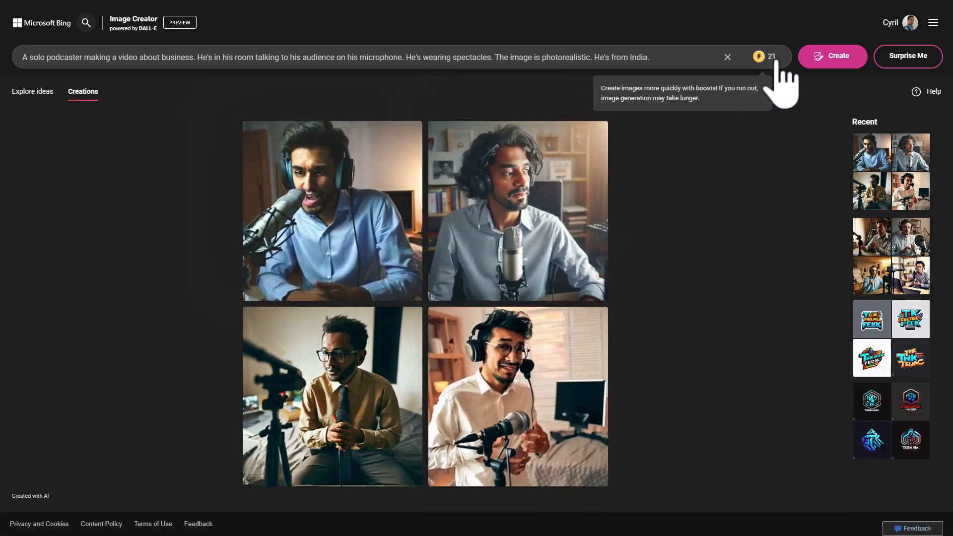
mouse_move(691, 299)
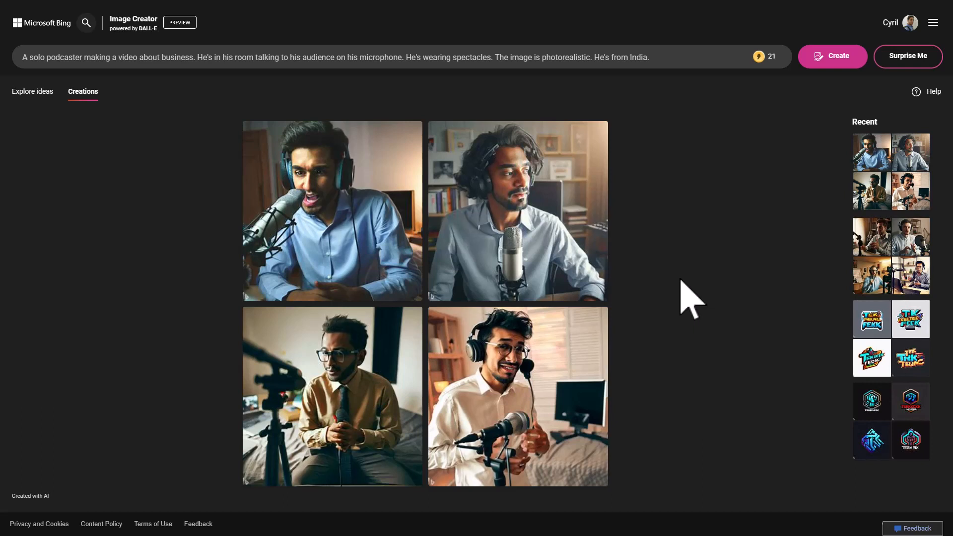
mouse_move(146, 54)
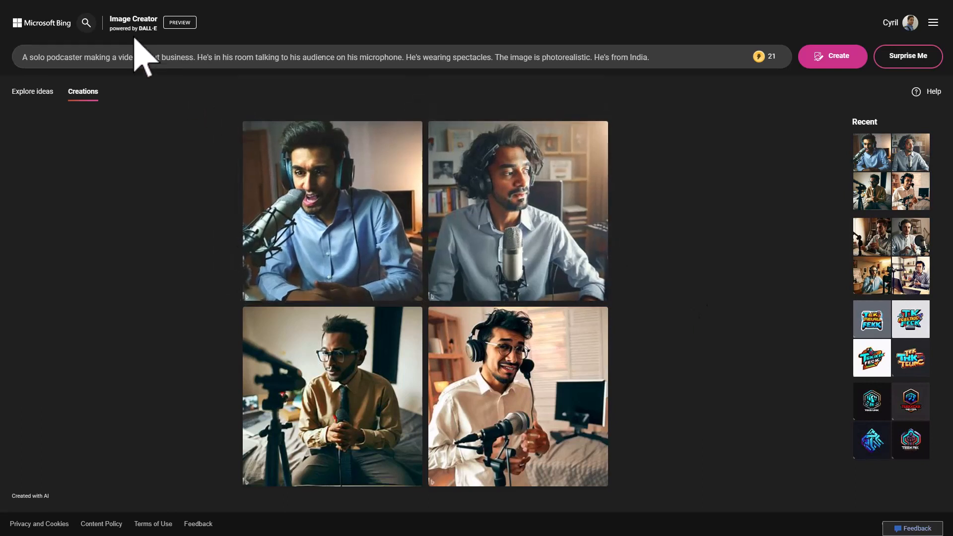
mouse_move(201, 273)
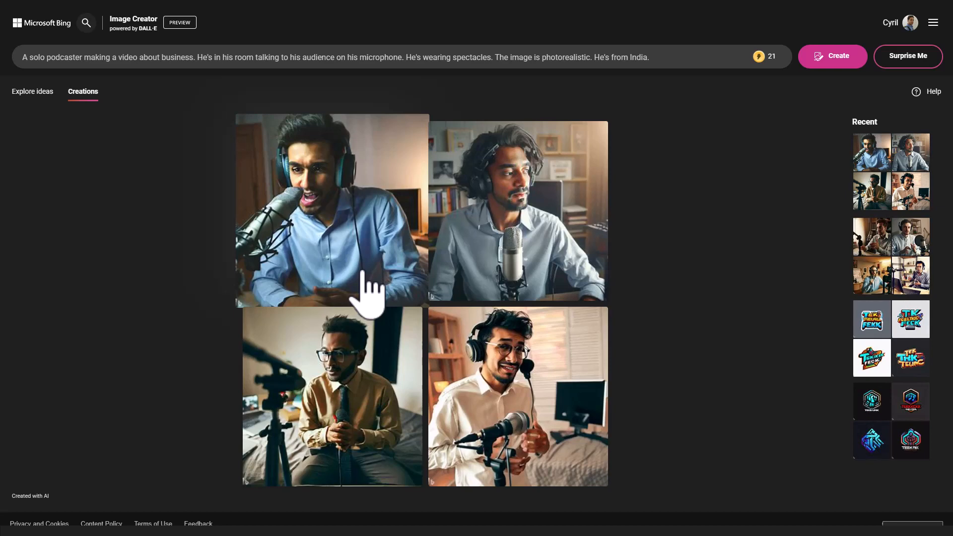
mouse_move(225, 127)
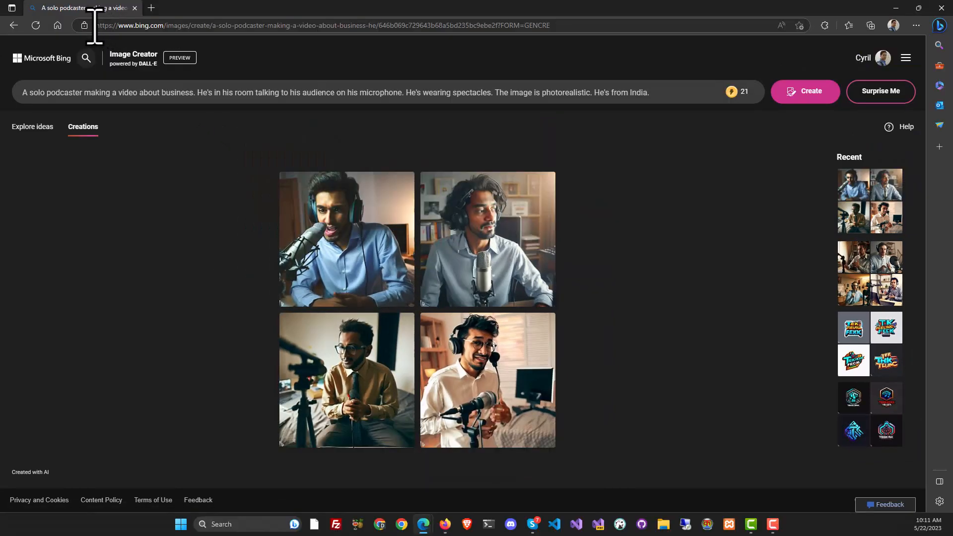
Switch to Explore ideas and scroll through the example AI images
click(316, 25)
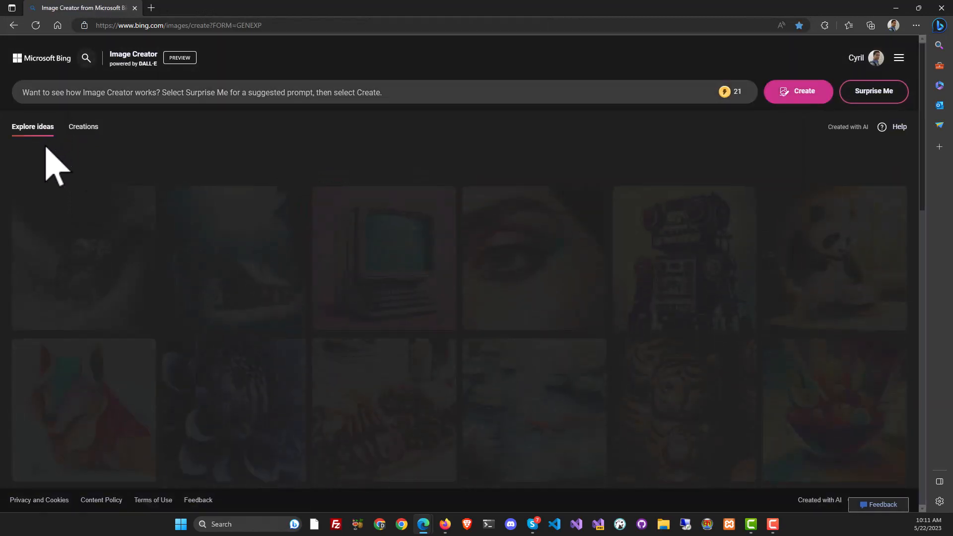
scroll(down, 3)
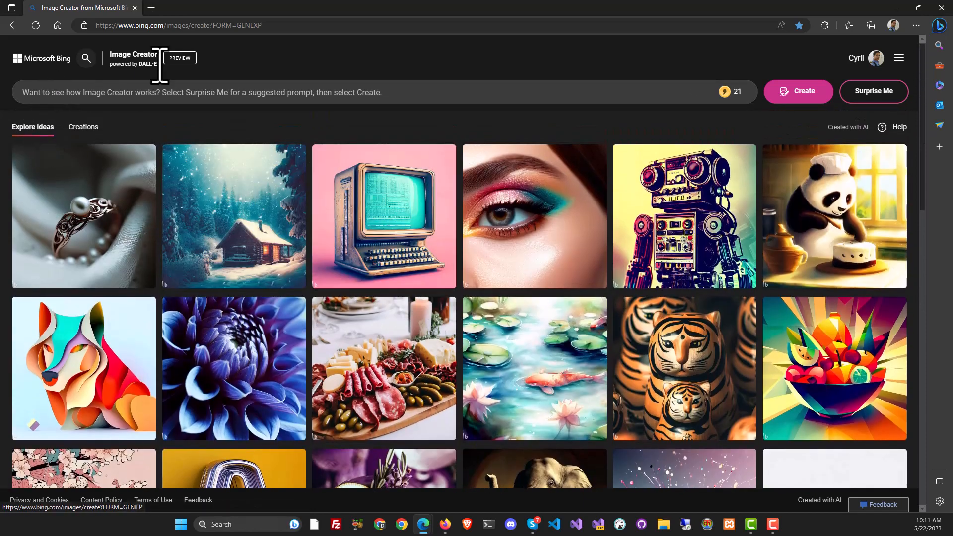
mouse_move(122, 164)
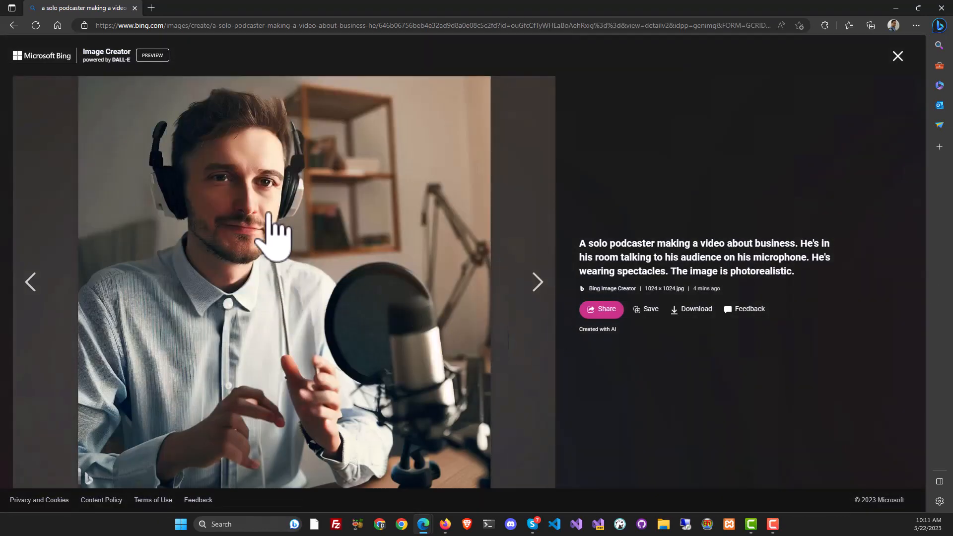
mouse_move(669, 346)
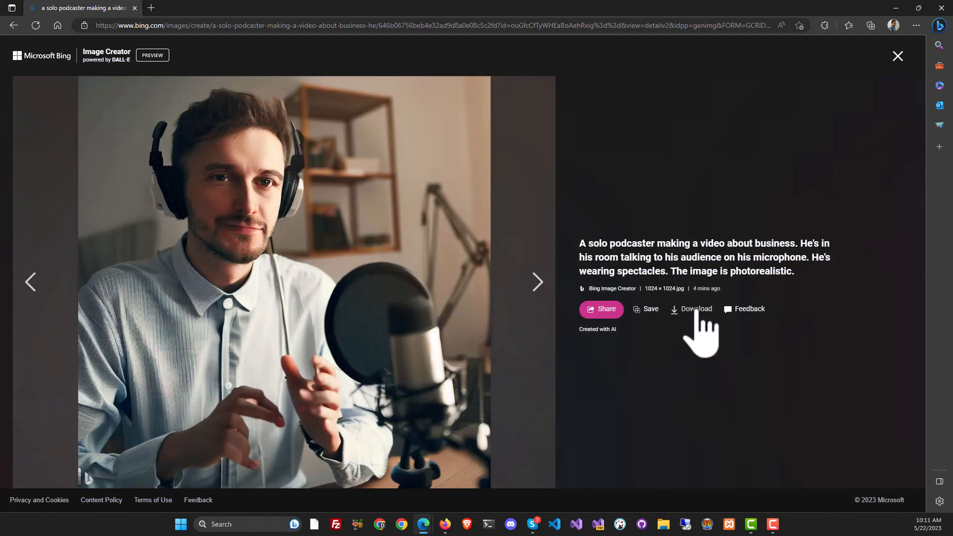
mouse_move(25, 320)
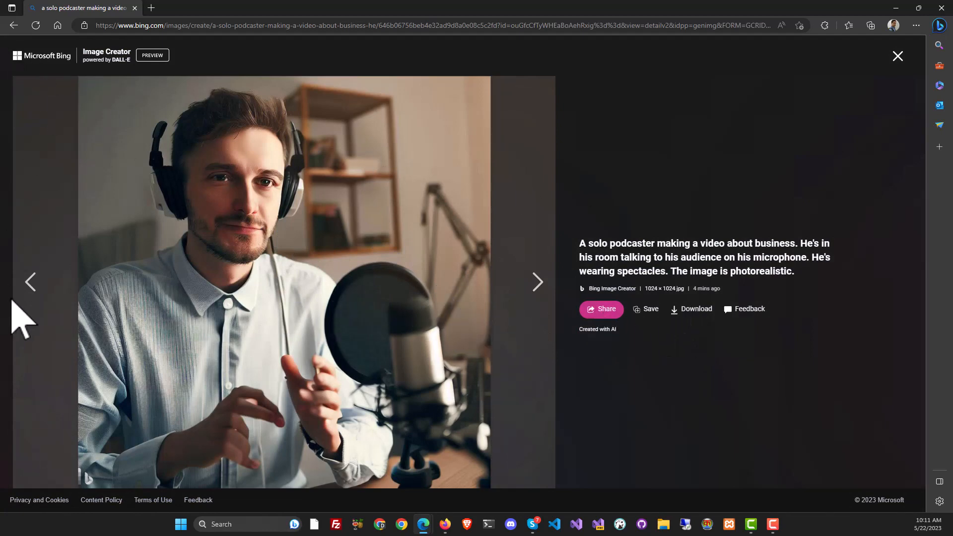
Close the full-size view of the earlier photorealistic podcaster image
click(14, 25)
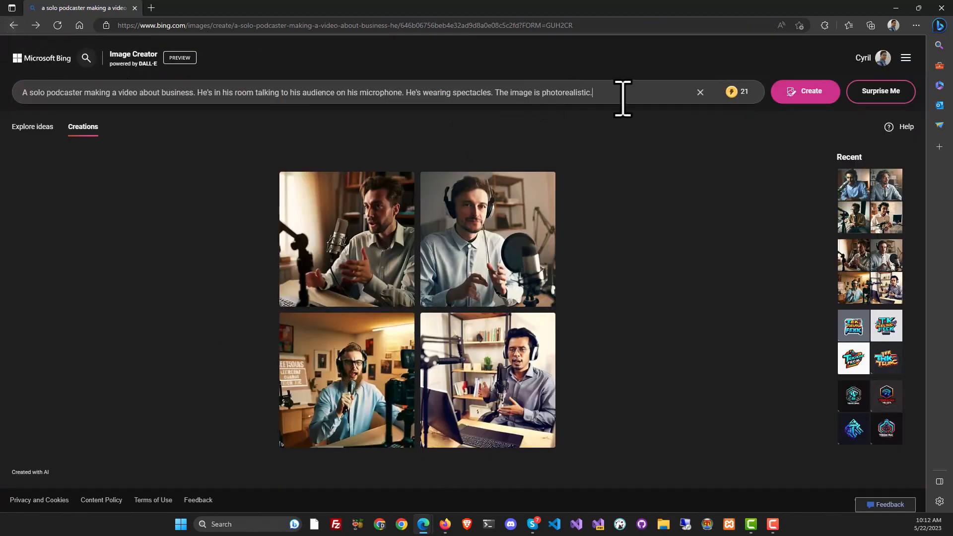
Place the cursor at the end of the prompt to rewrite it as 80s comic-book style
click(804, 91)
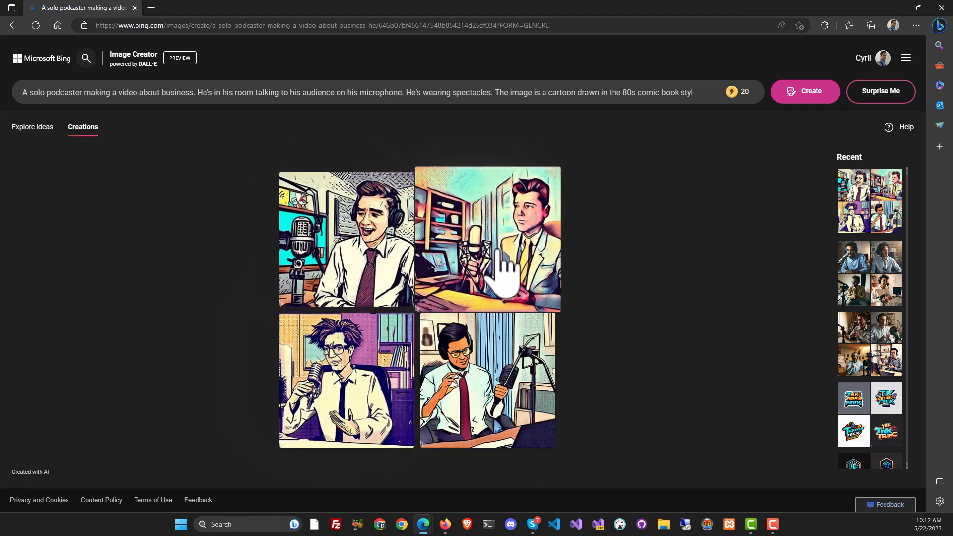
mouse_move(520, 273)
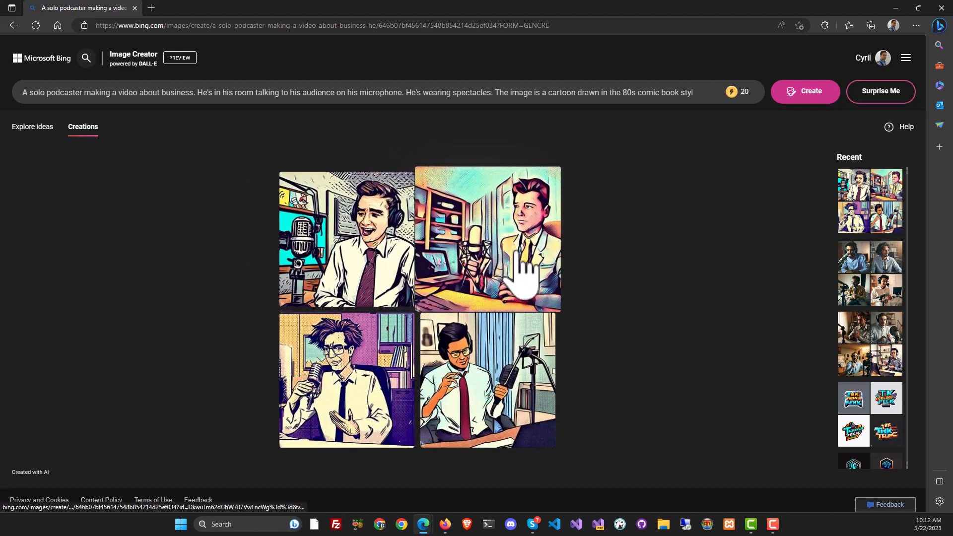